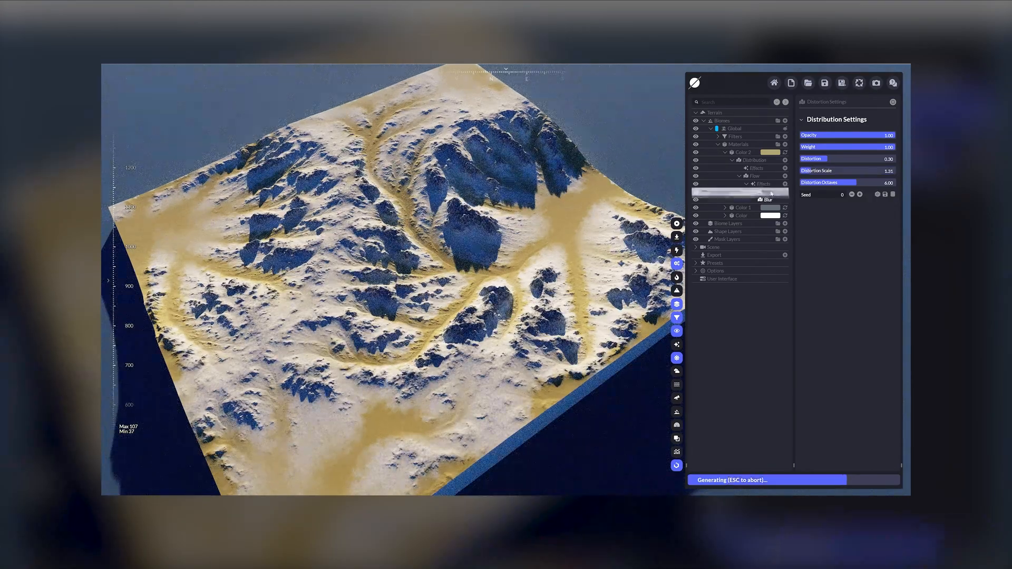
- Close the stacked-colour demo project and load the plain white base terrain
{"action": "left_click", "coordinate": [753, 176]}
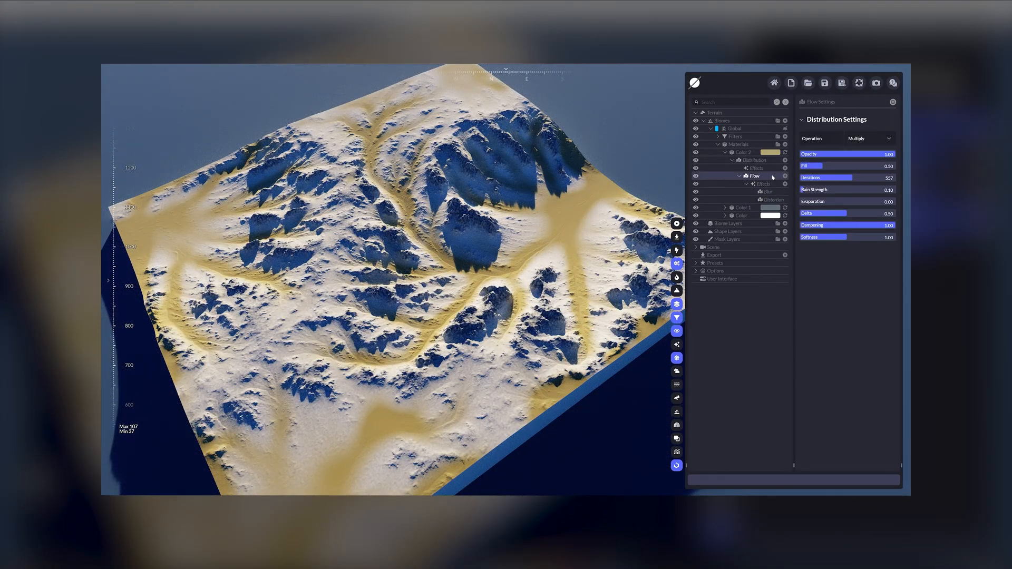
{"action": "left_click_drag", "start_coordinate": [859, 153], "coordinate": [842, 153]}
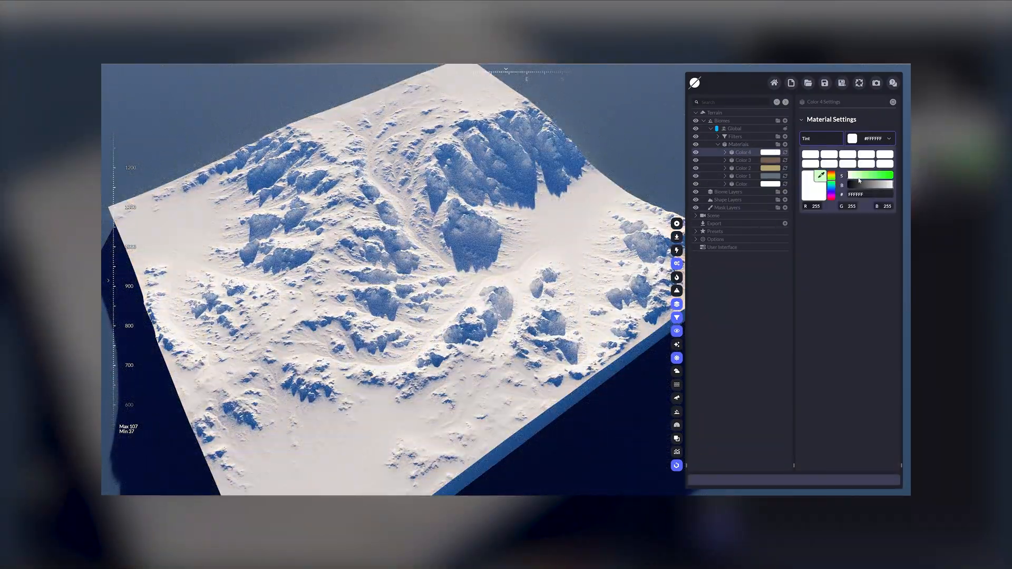
{"action": "left_click", "coordinate": [785, 160]}
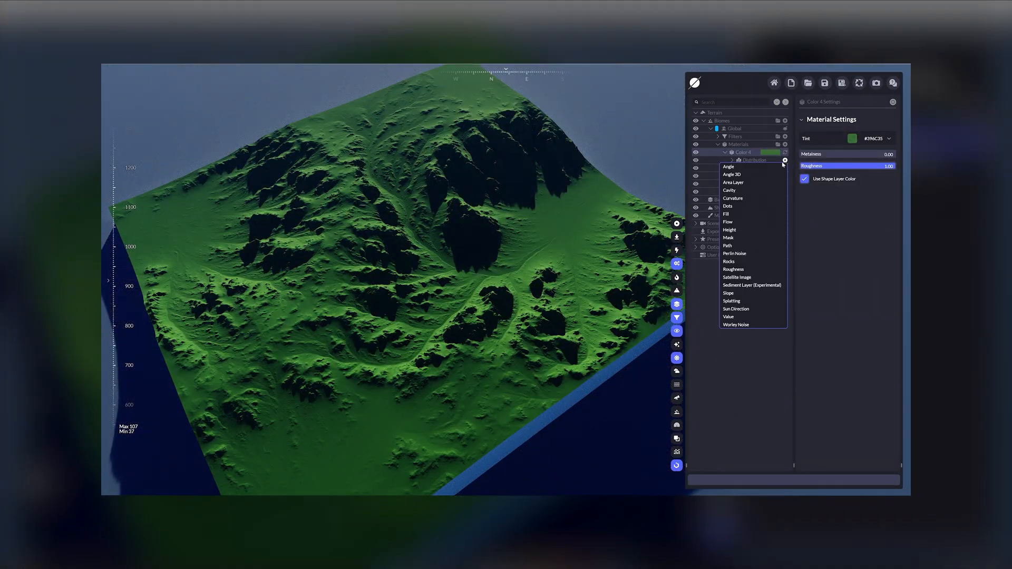
{"action": "left_click", "coordinate": [730, 230]}
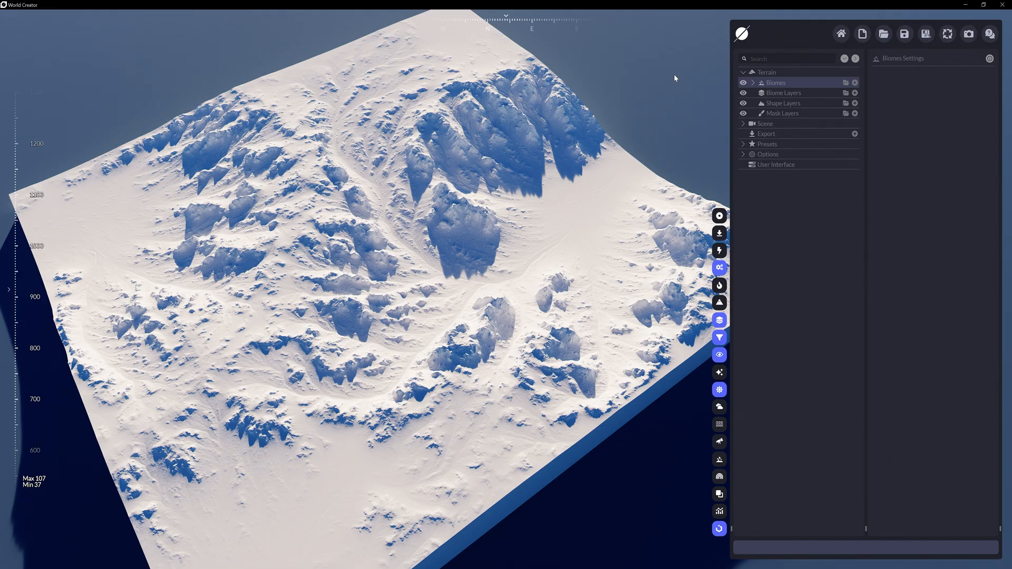
- Expand Biomes > Global to show its single white material and list addable material types
{"action": "left_click", "coordinate": [753, 83]}
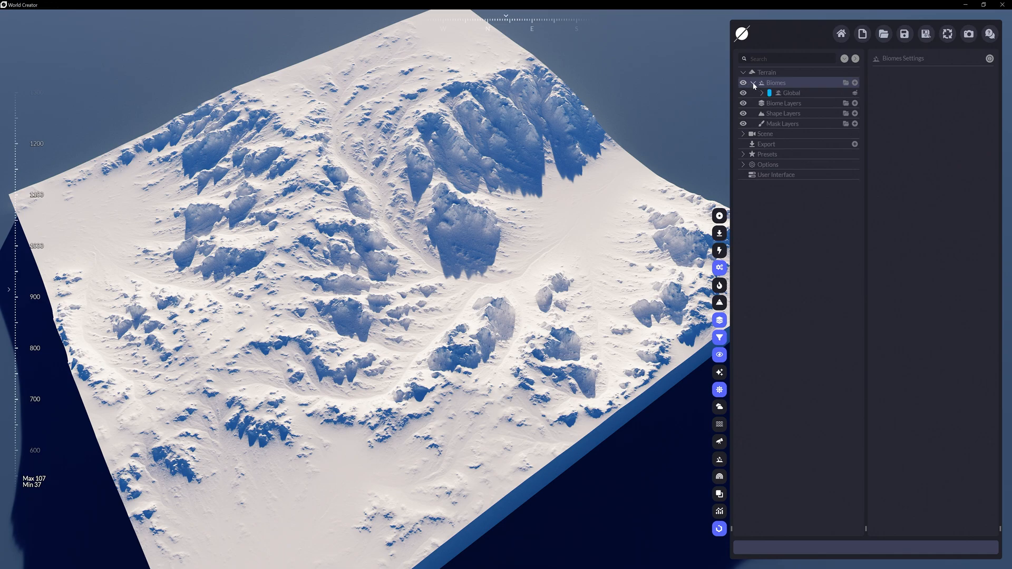
{"action": "left_click", "coordinate": [762, 92]}
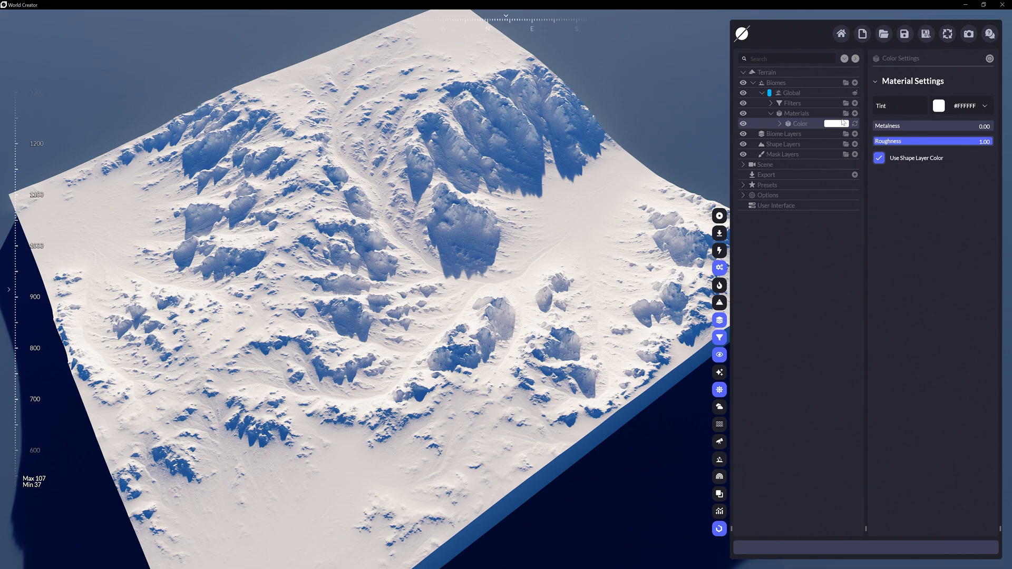
{"action": "left_click", "coordinate": [855, 113]}
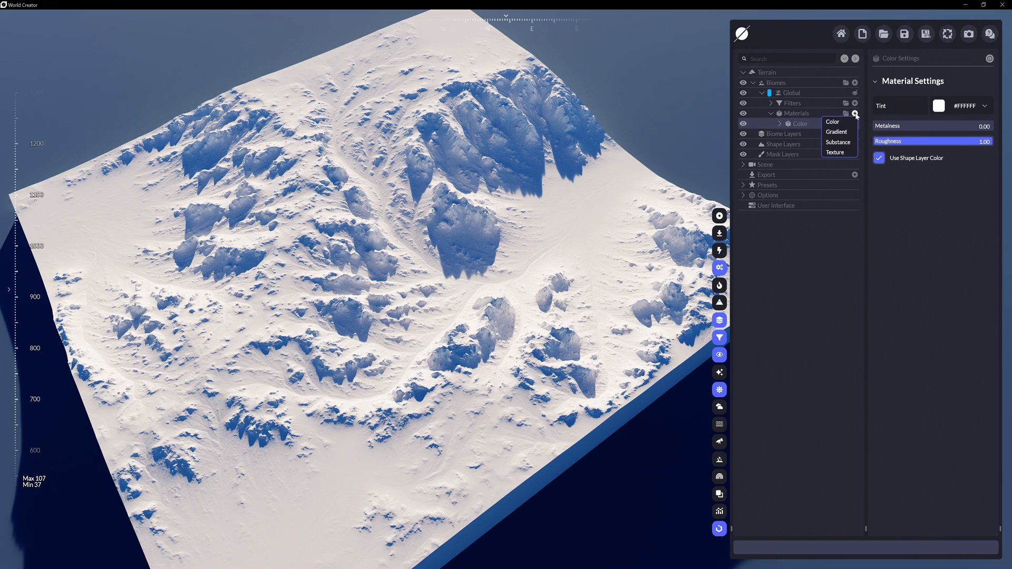
- Add a Color material layer tinted sandy brown #AA7948
{"action": "left_click", "coordinate": [833, 121]}
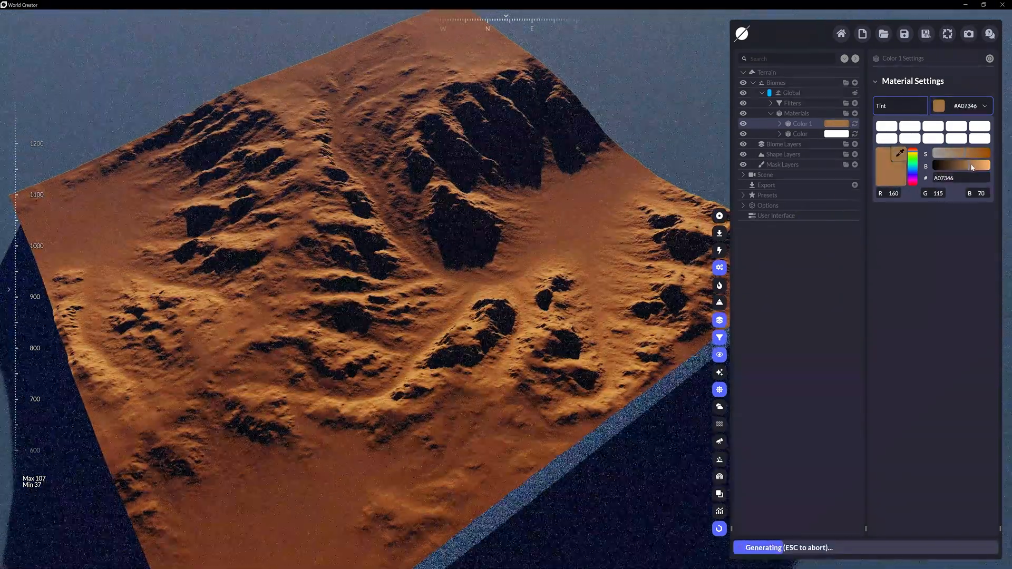
{"action": "left_click_drag", "start_coordinate": [961, 165], "coordinate": [975, 161]}
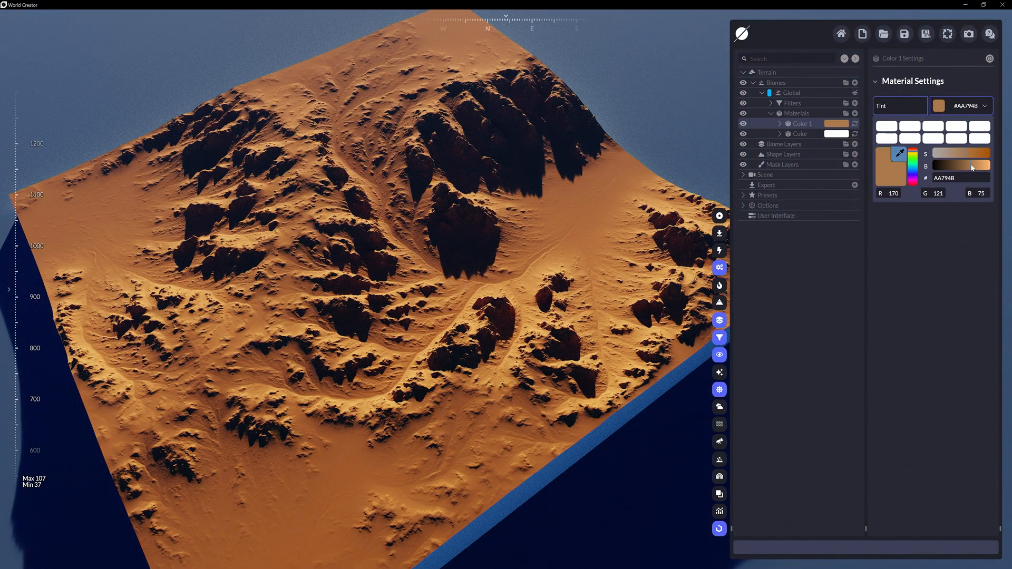
{"action": "left_click", "coordinate": [835, 124]}
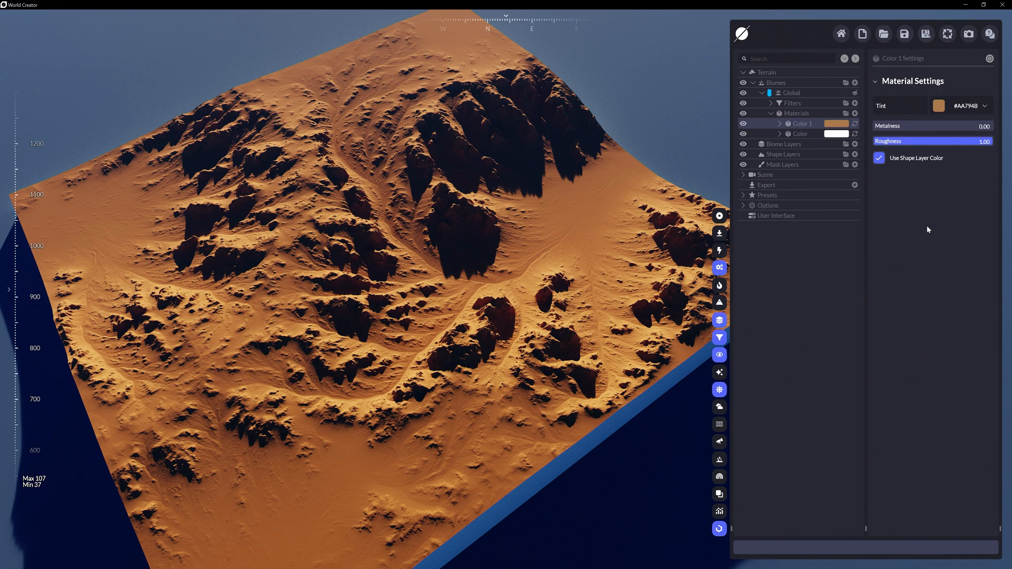
- Retint Color 1 to slate grey #626E78, sampled from the boulder photo
{"action": "left_click", "coordinate": [938, 105]}
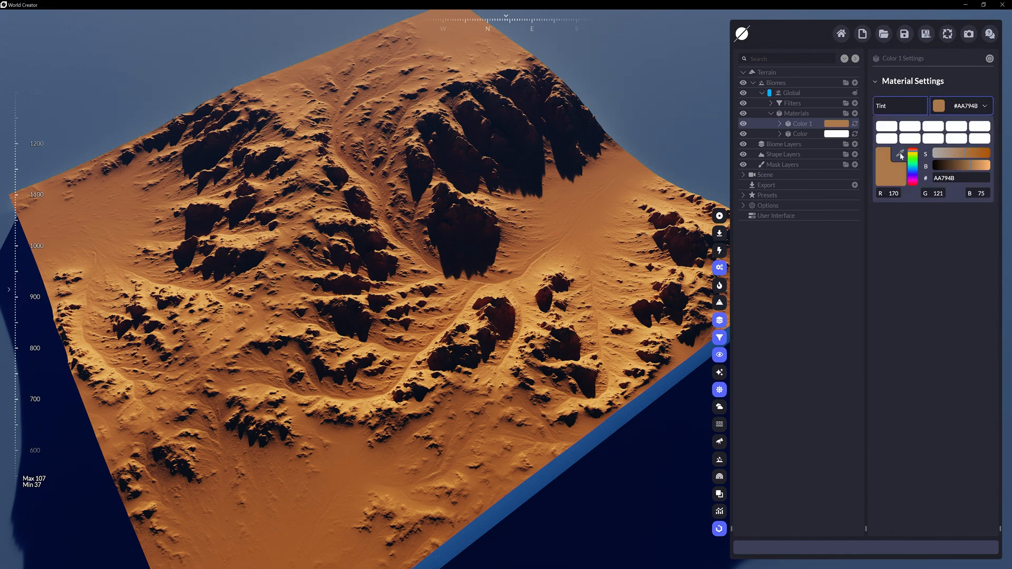
{"action": "left_click", "coordinate": [889, 167]}
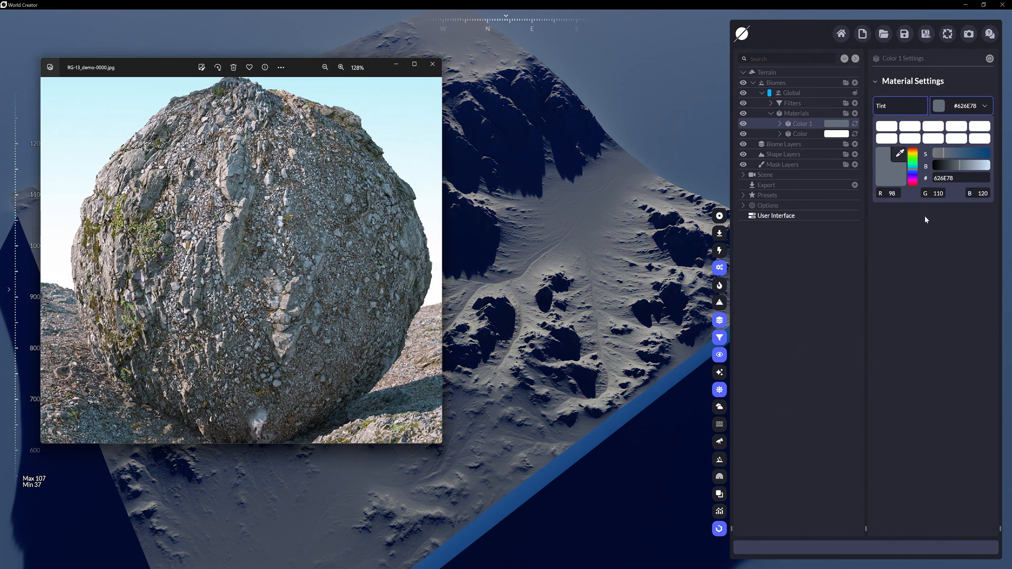
{"action": "left_click", "coordinate": [432, 64]}
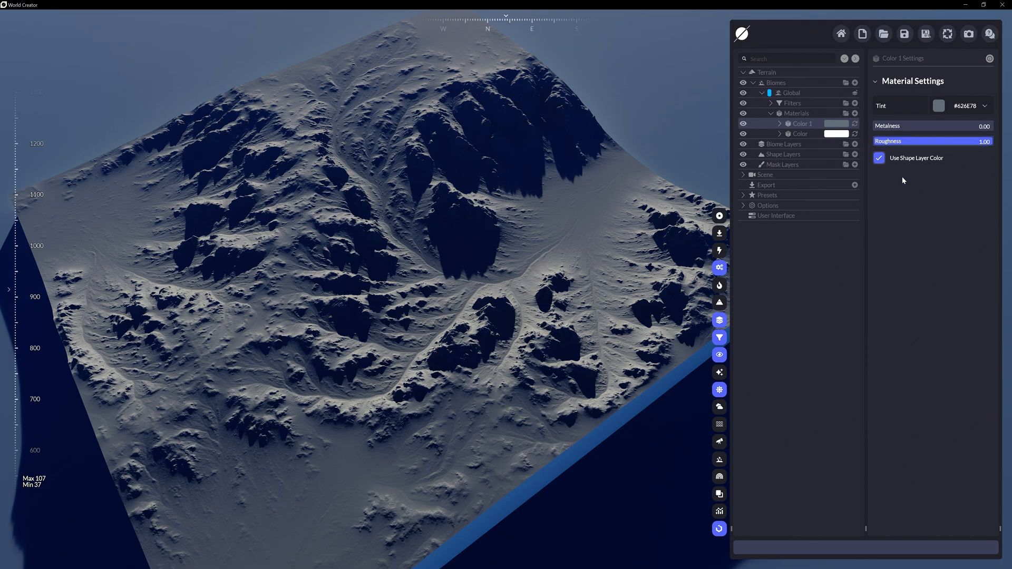
{"action": "mouse_move", "coordinate": [903, 183]}
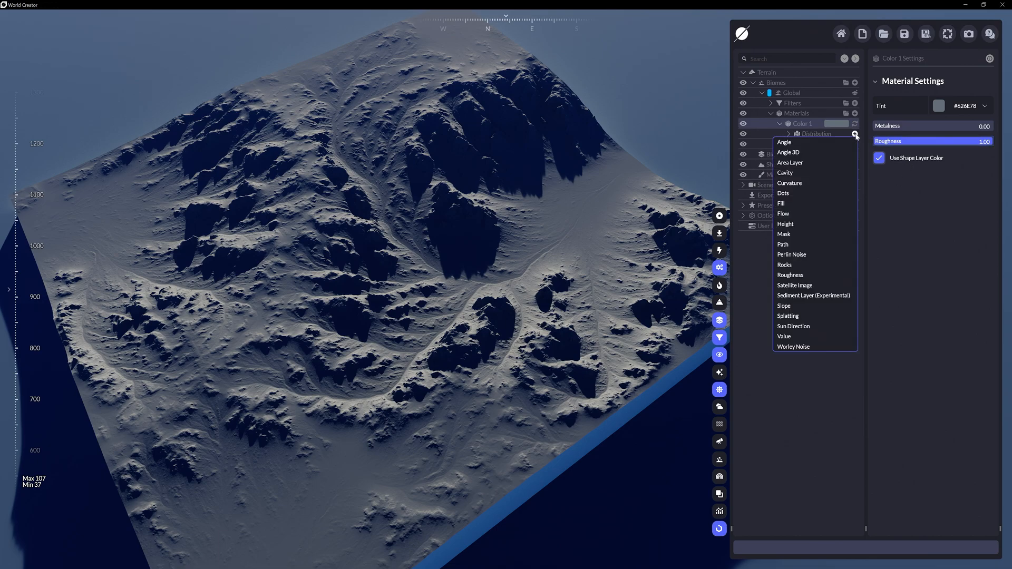
- Limit grey Color 1 to a Rocks distribution and add a sandy #B3A570 Color 2
{"action": "left_click", "coordinate": [784, 265]}
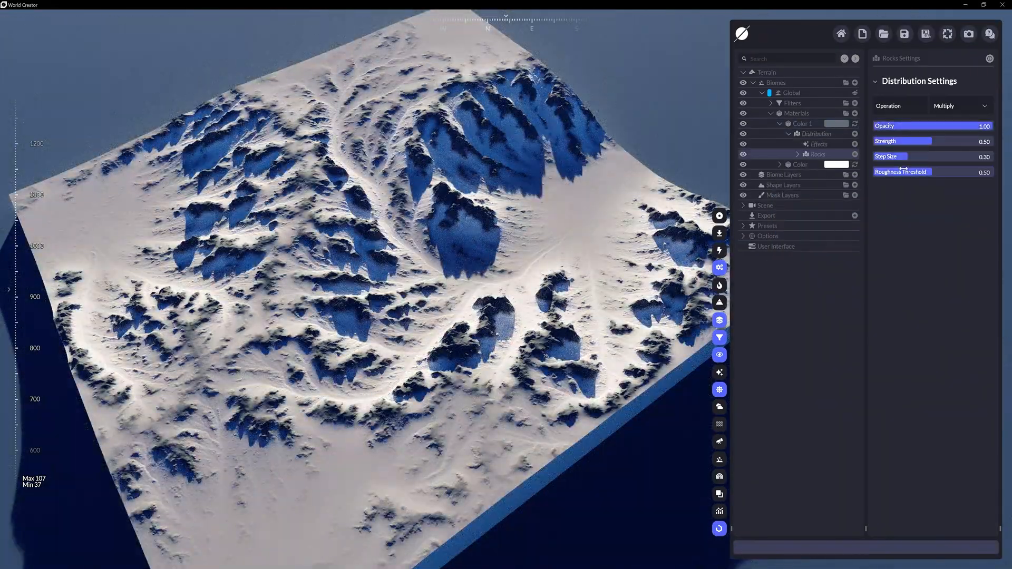
{"action": "left_click_drag", "start_coordinate": [900, 156], "coordinate": [891, 156]}
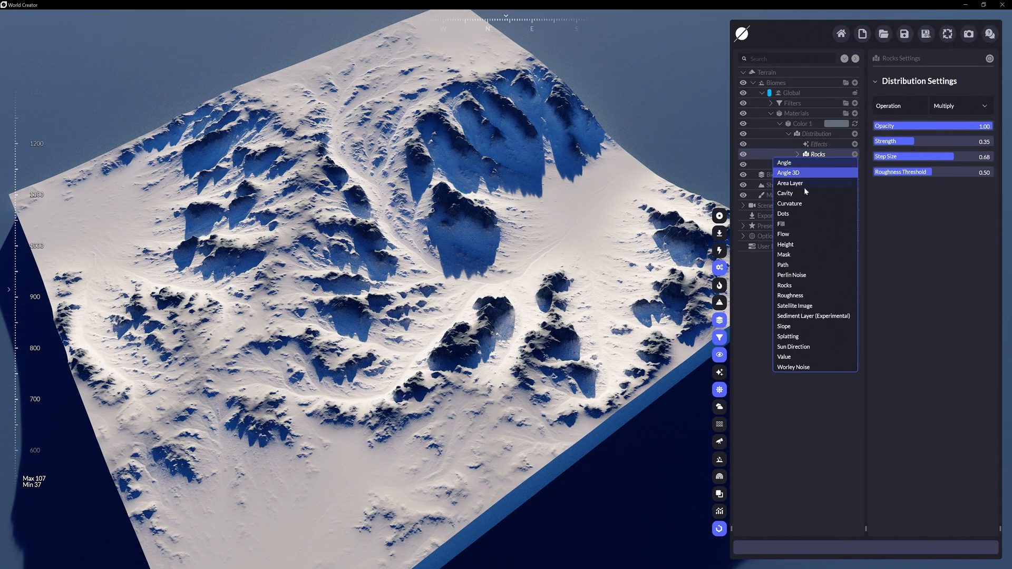
{"action": "left_click", "coordinate": [791, 275]}
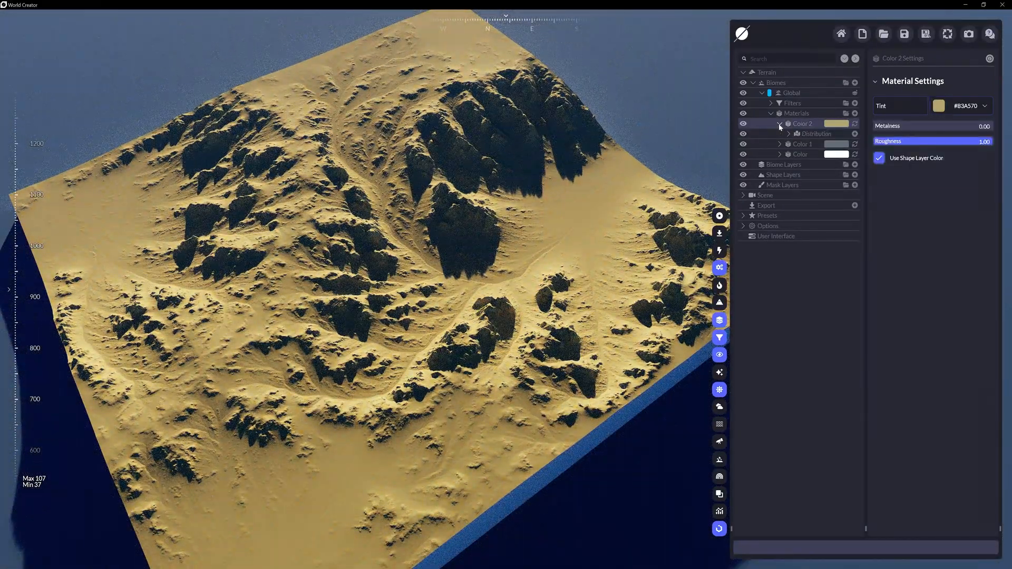
- Add a Flow distribution to Color 2 with a Blur effect beneath it
{"action": "left_click", "coordinate": [854, 133]}
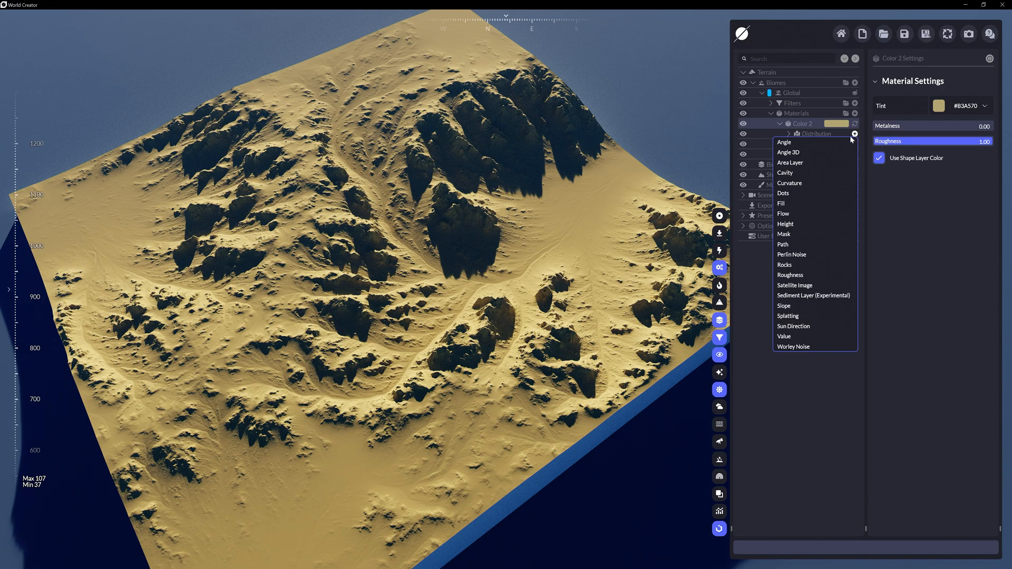
{"action": "left_click", "coordinate": [782, 213]}
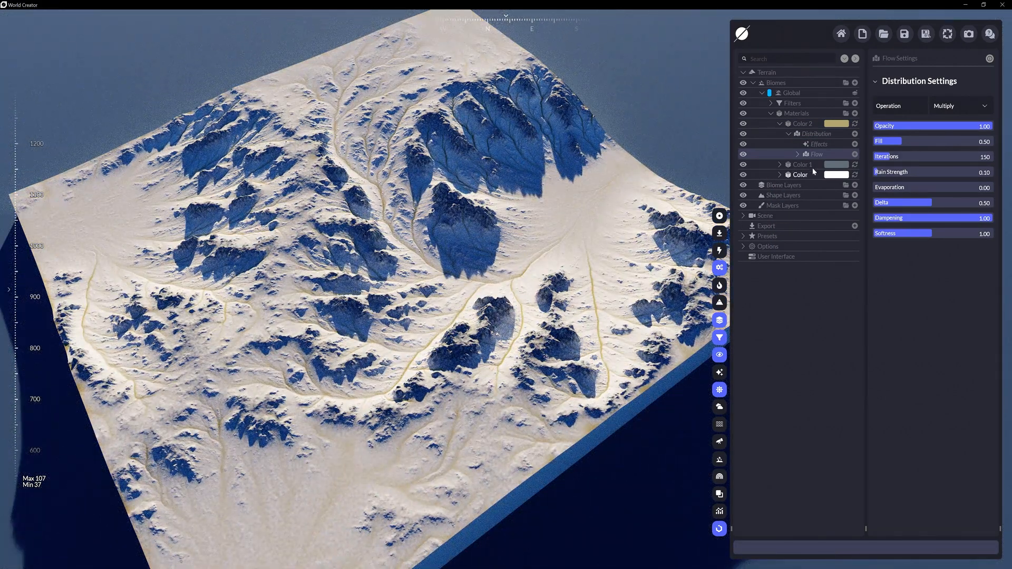
{"action": "left_click", "coordinate": [855, 155]}
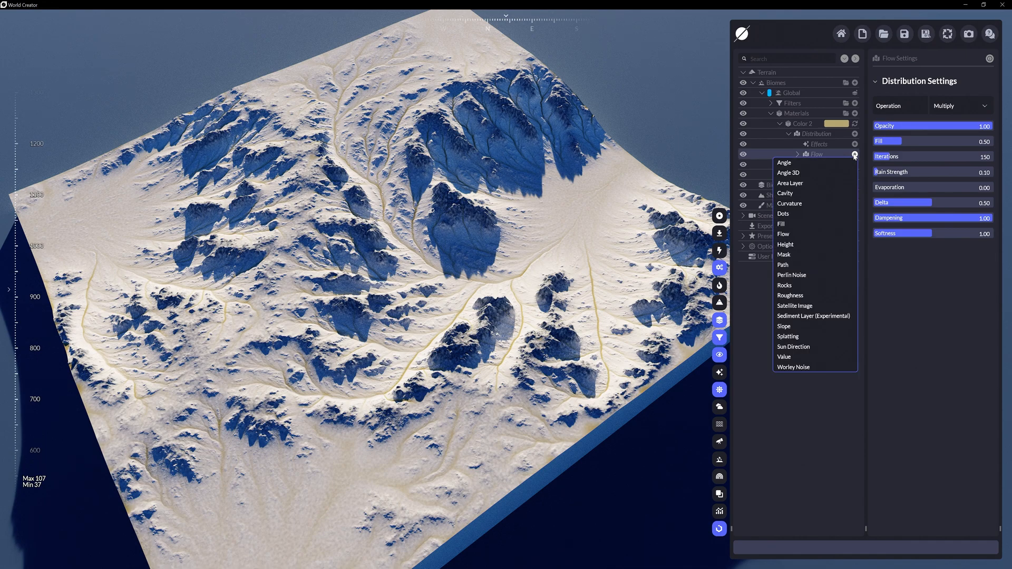
{"action": "mouse_move", "coordinate": [789, 204]}
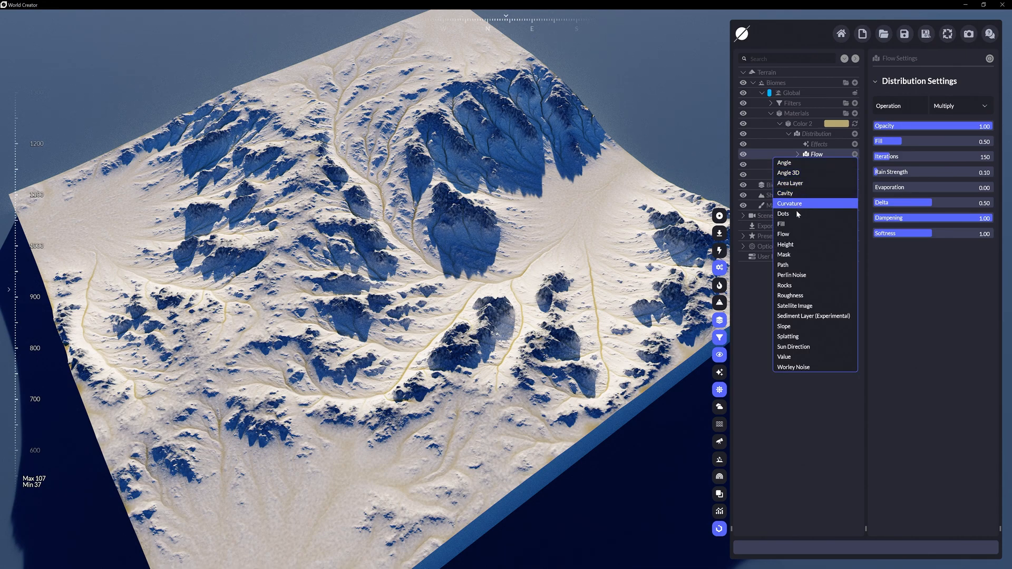
{"action": "mouse_move", "coordinate": [785, 193]}
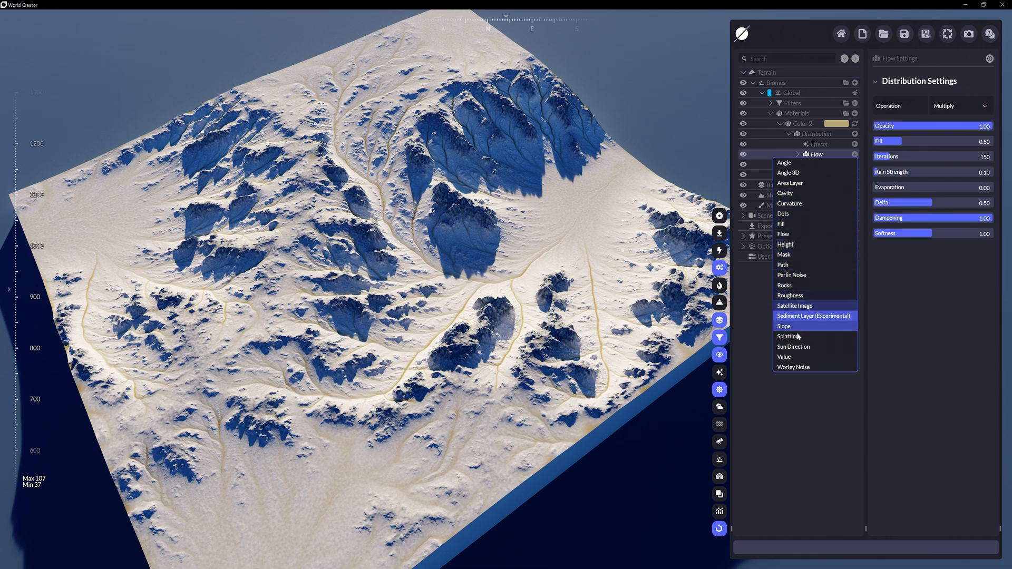
{"action": "left_click", "coordinate": [793, 366]}
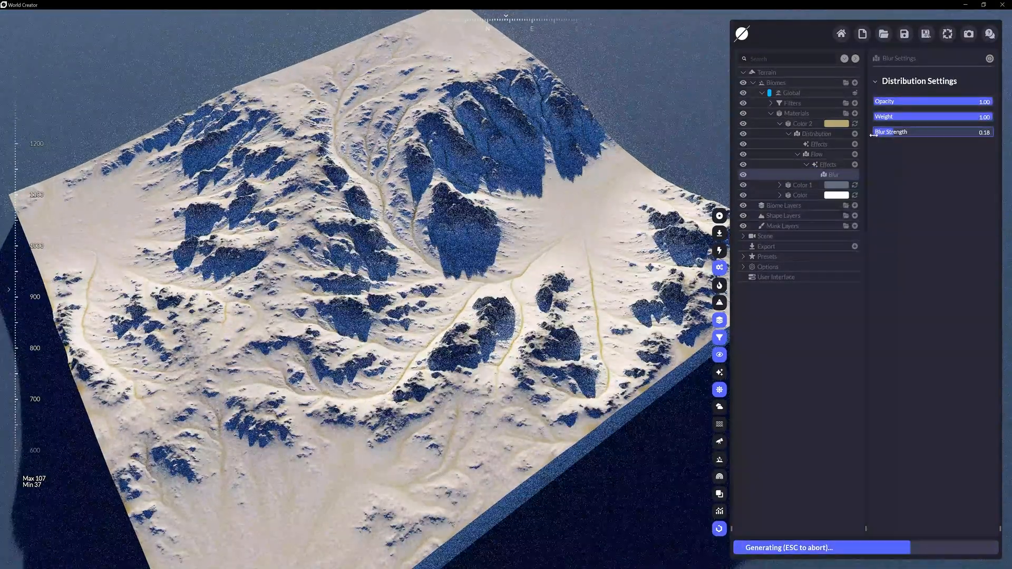
- Raise the Flow blur strength to about 0.74 and add a Distortion effect
{"action": "left_click", "coordinate": [816, 154]}
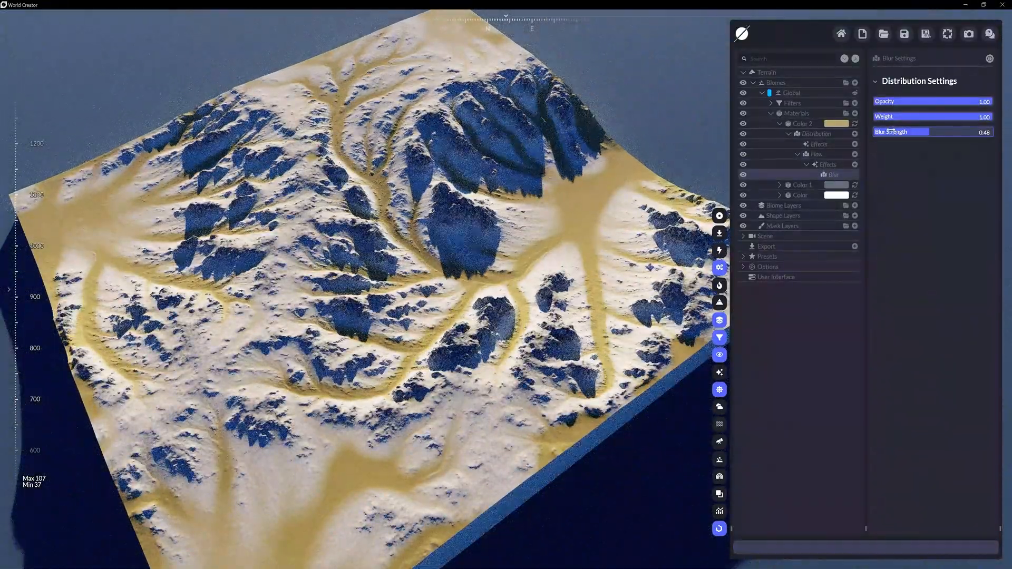
{"action": "left_click_drag", "start_coordinate": [902, 132], "coordinate": [917, 131]}
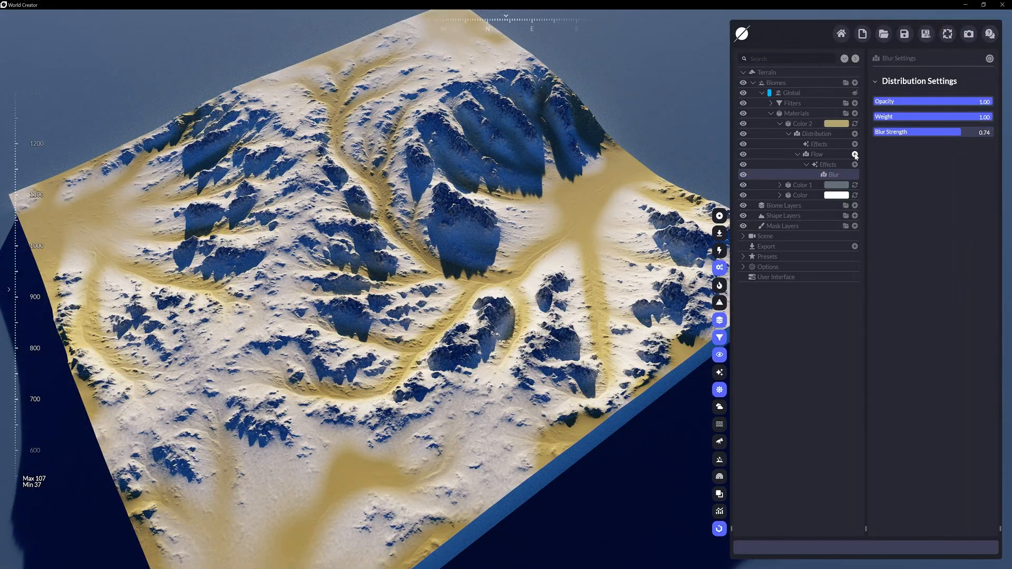
{"action": "left_click", "coordinate": [855, 164]}
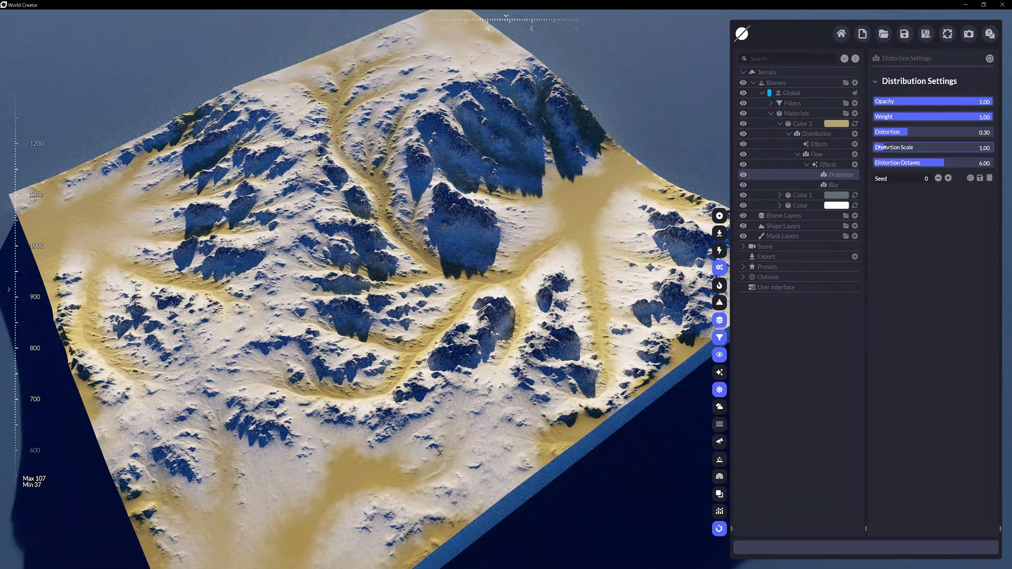
{"action": "left_click_drag", "start_coordinate": [904, 147], "coordinate": [936, 147]}
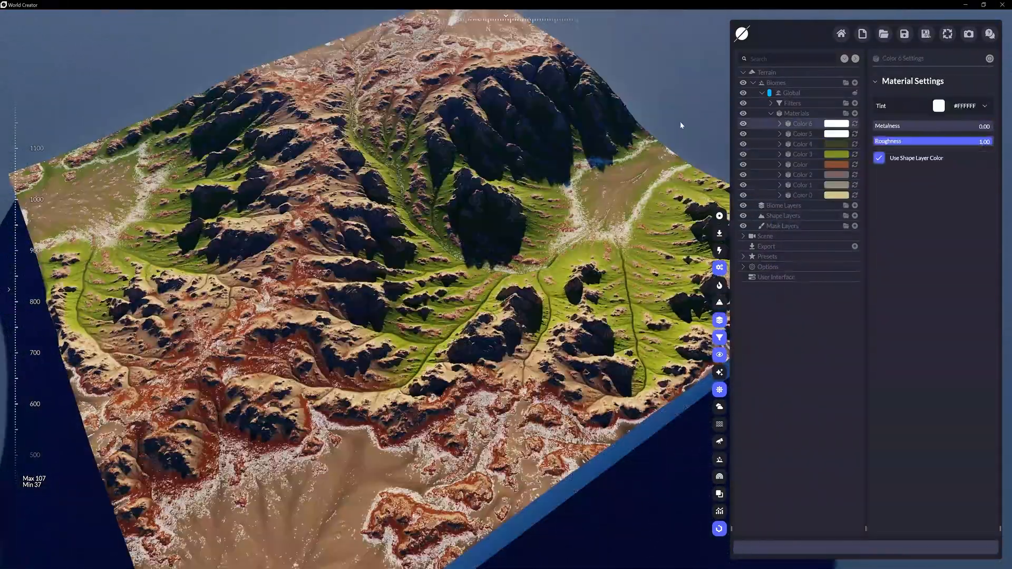
- Add Color 7 tinted #FFD89F with a Multiply distribution at 0.45 fill, previewing its mask
{"action": "left_click", "coordinate": [855, 113]}
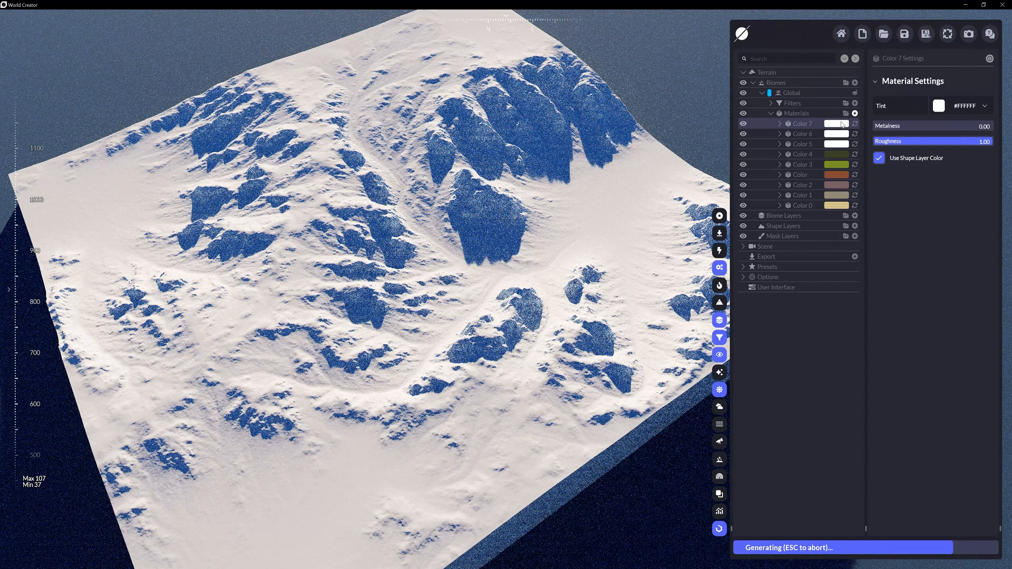
{"action": "left_click", "coordinate": [938, 106]}
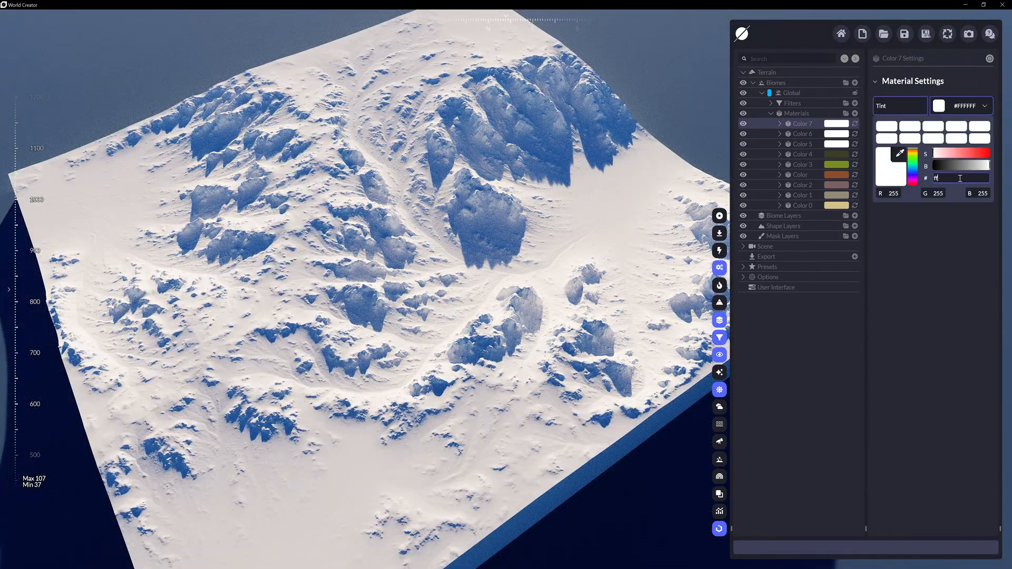
{"action": "type", "text": "FFD89F"}
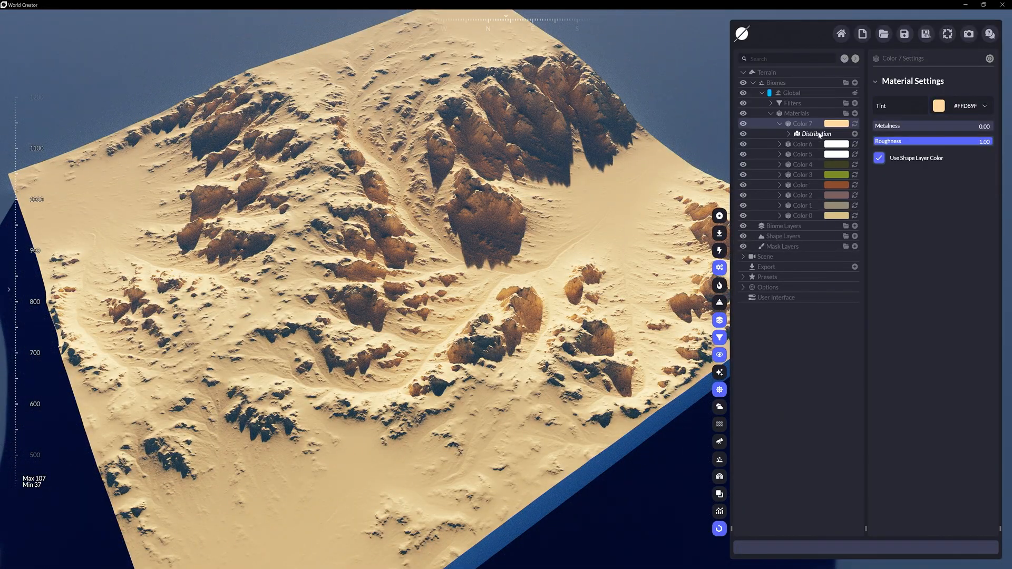
{"action": "left_click", "coordinate": [816, 133]}
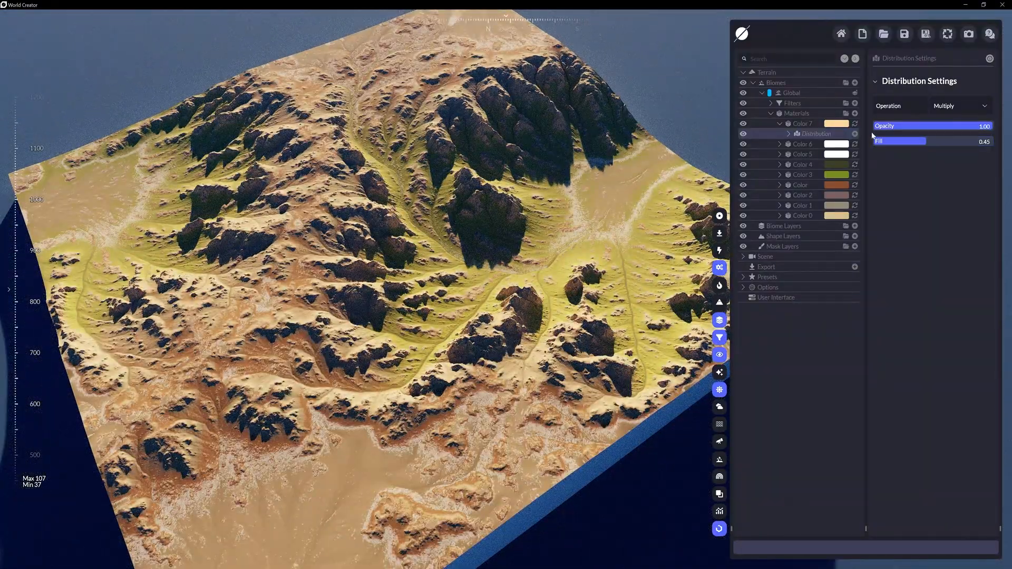
{"action": "left_click", "coordinate": [744, 123]}
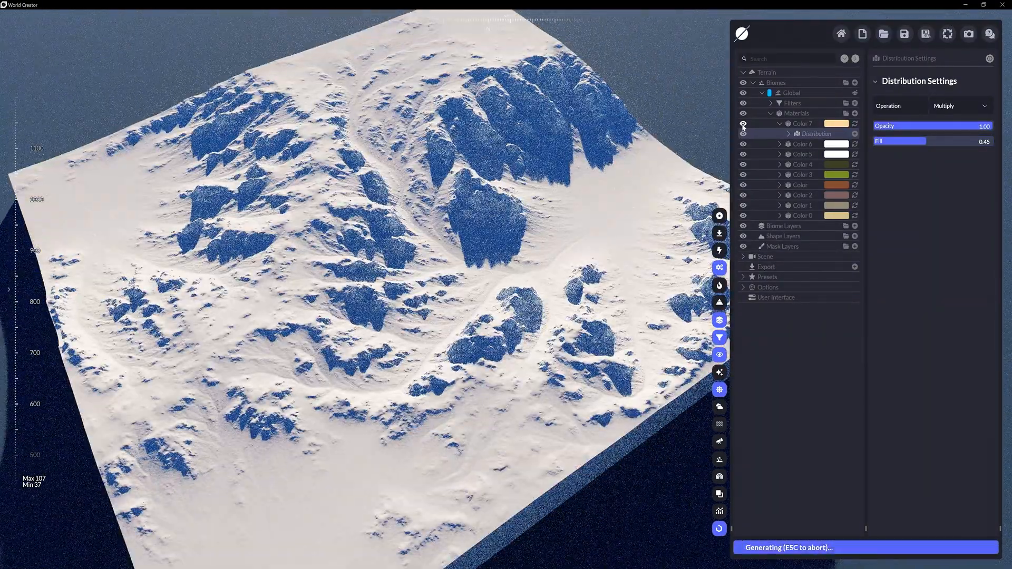